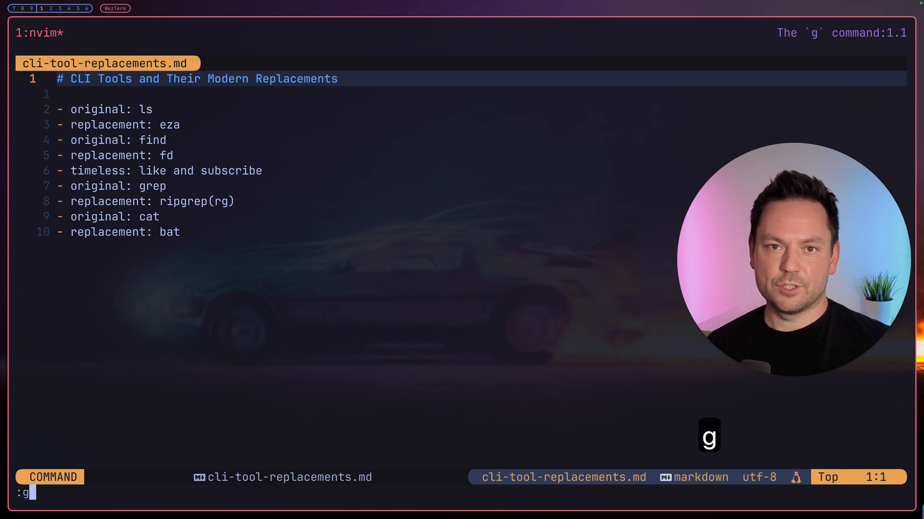
List every line containing 'original' with :g/original/p.
{"action": "type", "text": "/"}
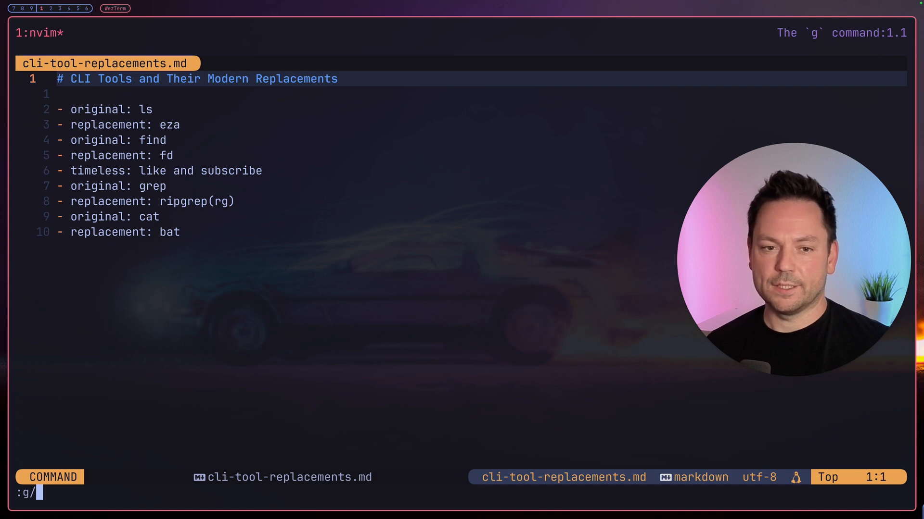
{"action": "type", "text": "orig"}
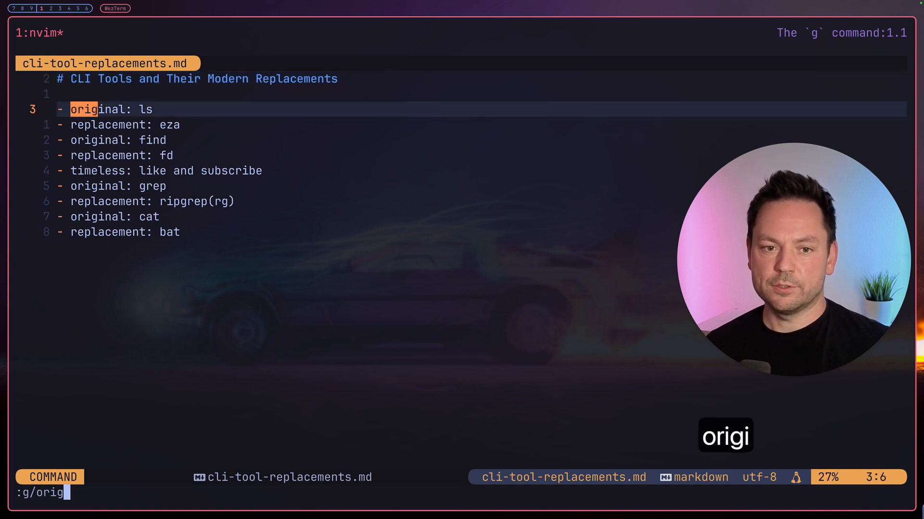
{"action": "type", "text": "nal/"}
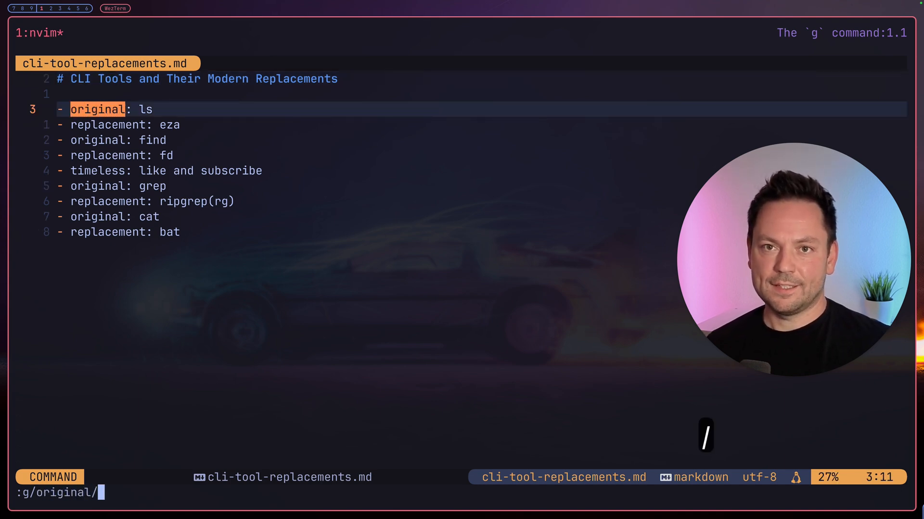
{"action": "type", "text": "p"}
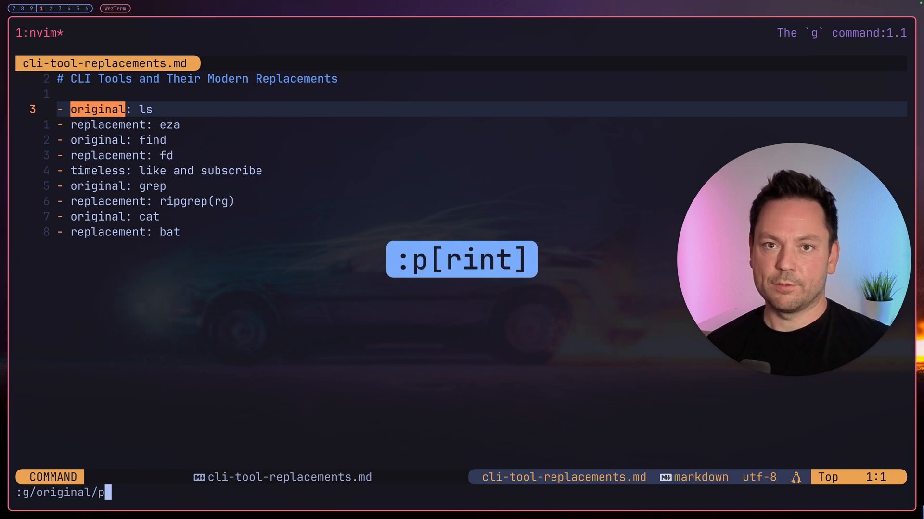
{"action": "key", "text": "Enter"}
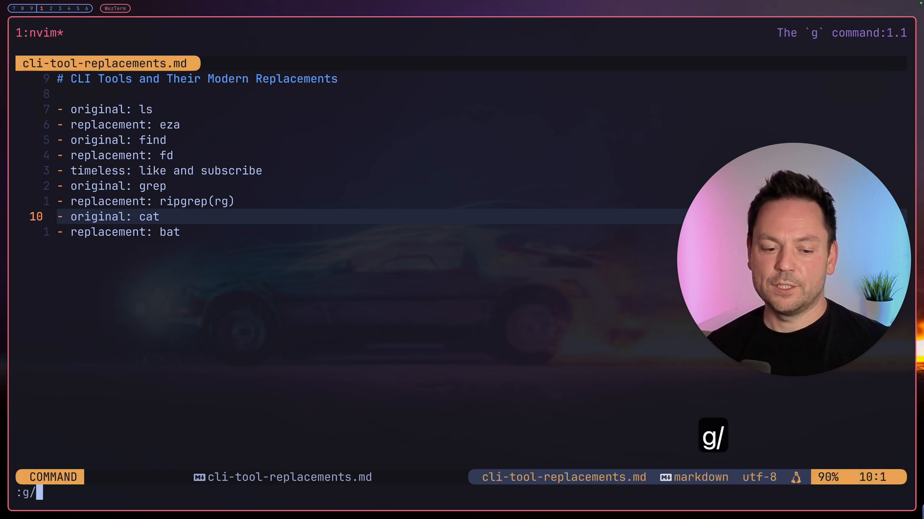
Type 'originl', then look up the ex-commands help page with :h ex-commands.
{"action": "type", "text": "originl"}
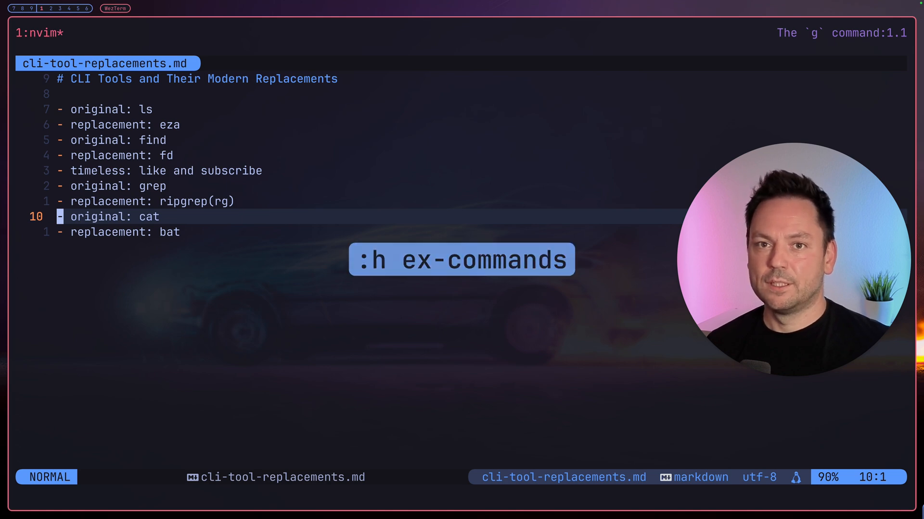
{"action": "type", "text": ":h e"}
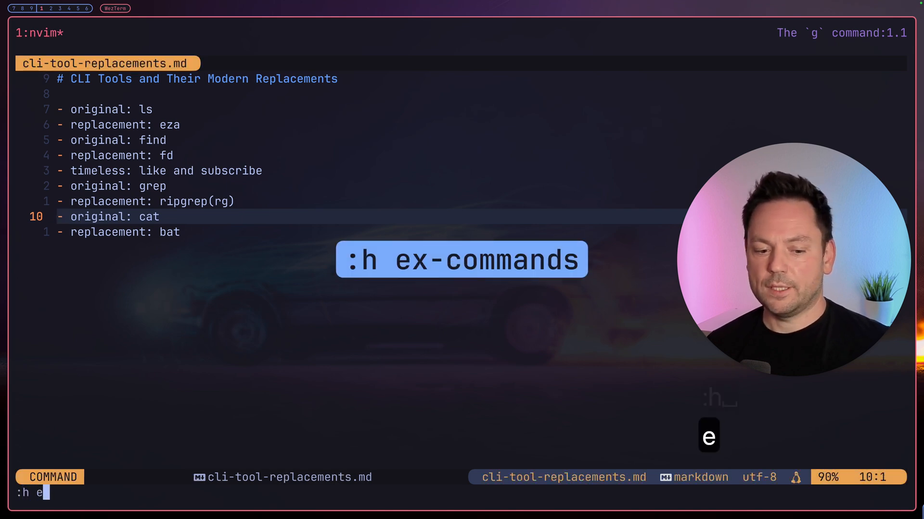
{"action": "type", "text": "x-commands"}
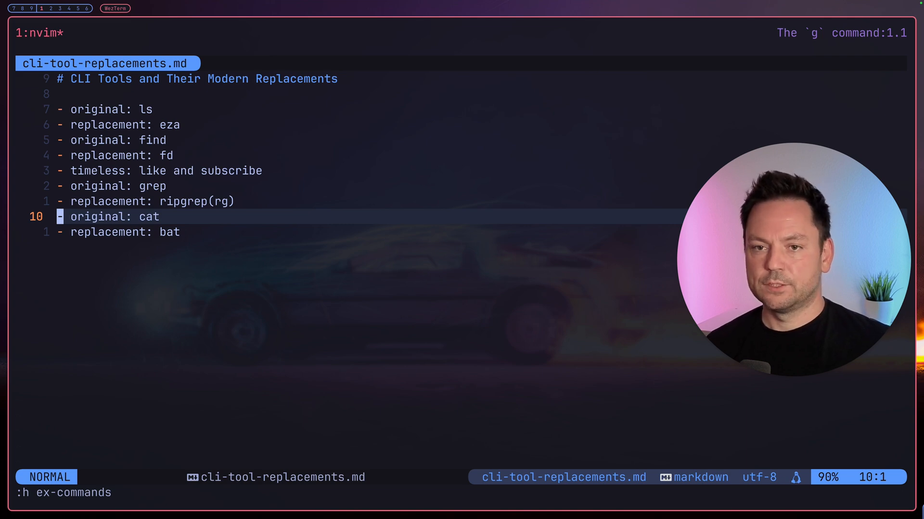
Compose the global command :g/original/d to delete lines containing 'original'.
{"action": "type", "text": ":g"}
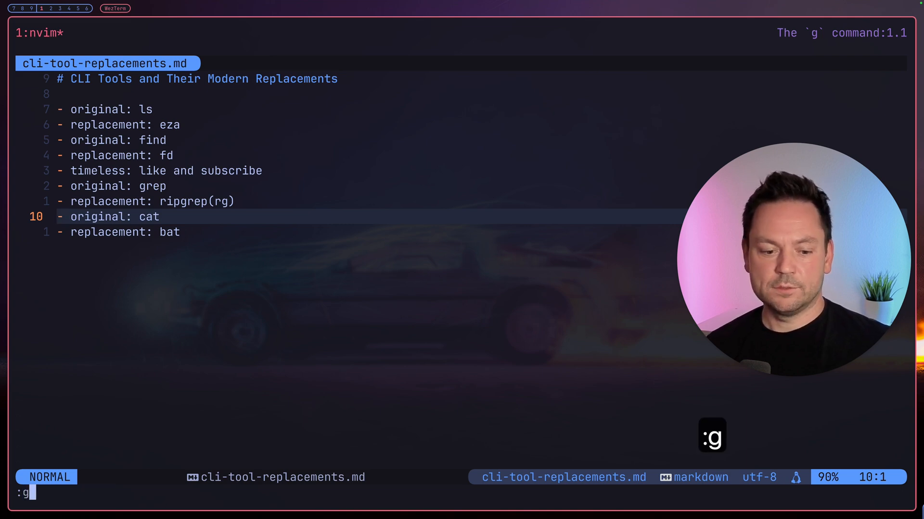
{"action": "key", "text": "/"}
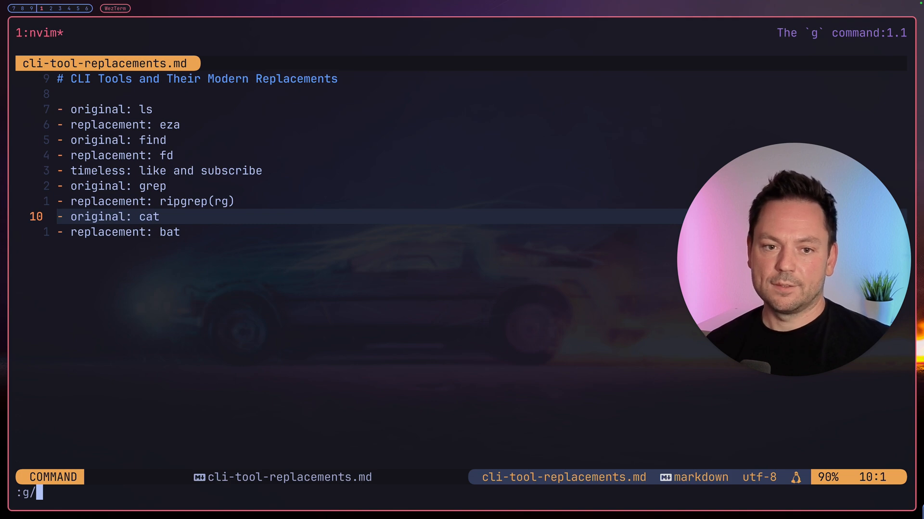
{"action": "type", "text": "orig"}
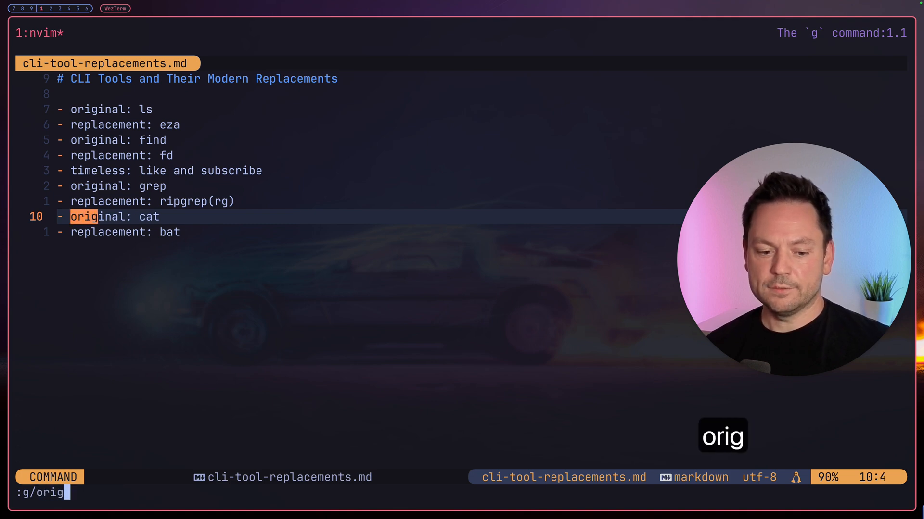
{"action": "type", "text": "inal"}
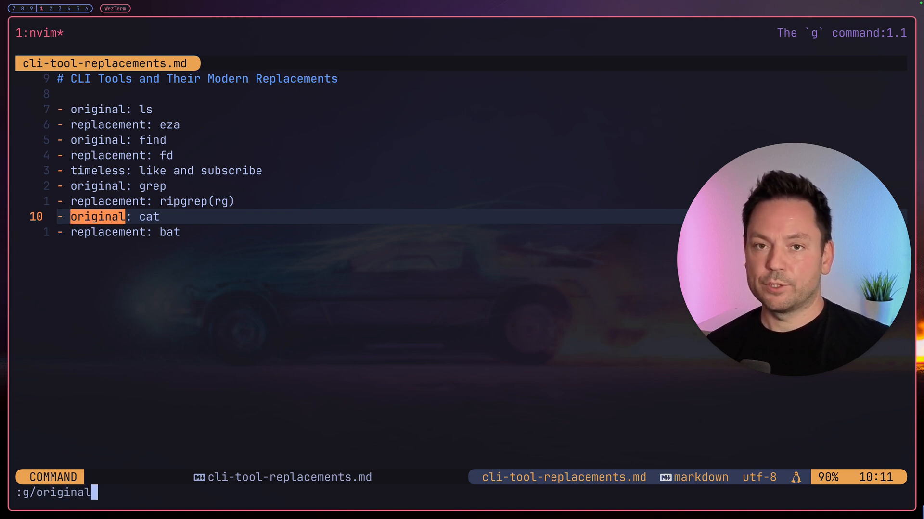
{"action": "type", "text": "/"}
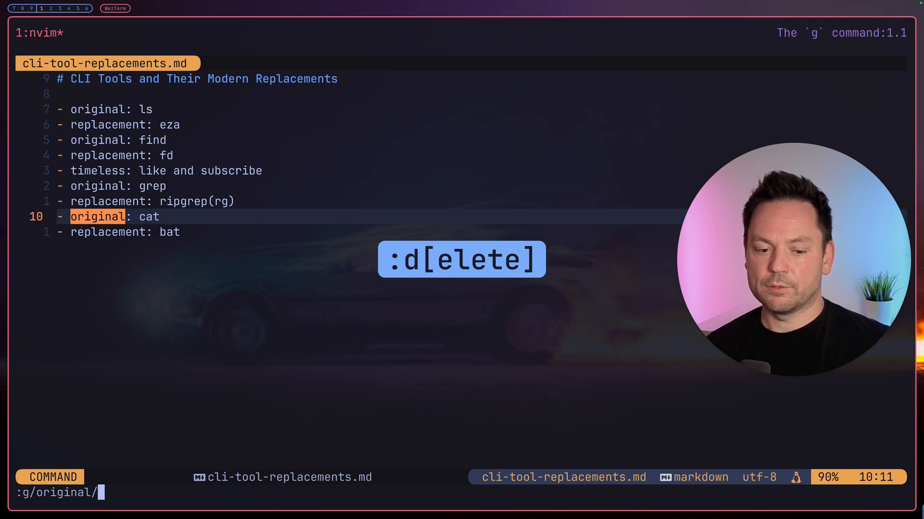
{"action": "type", "text": "d"}
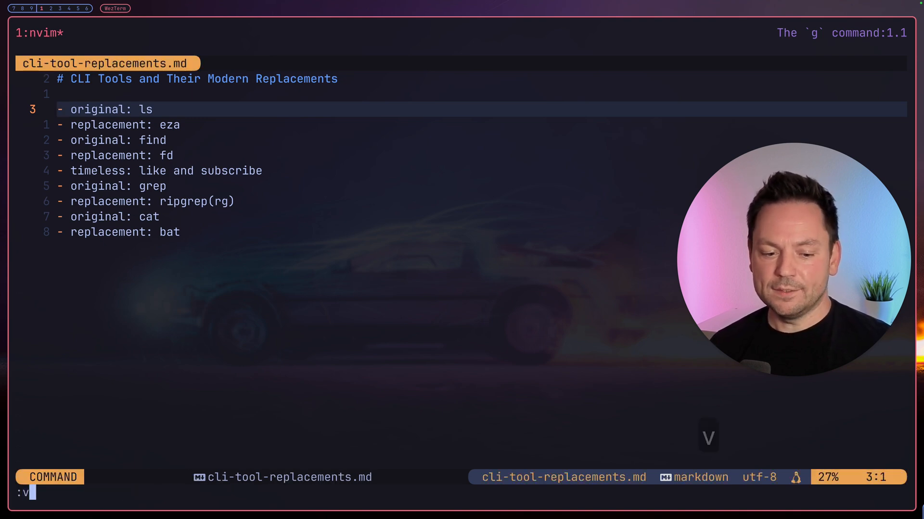
Delete every line that does not contain 'timeless'.
{"action": "type", "text": "/timeless"}
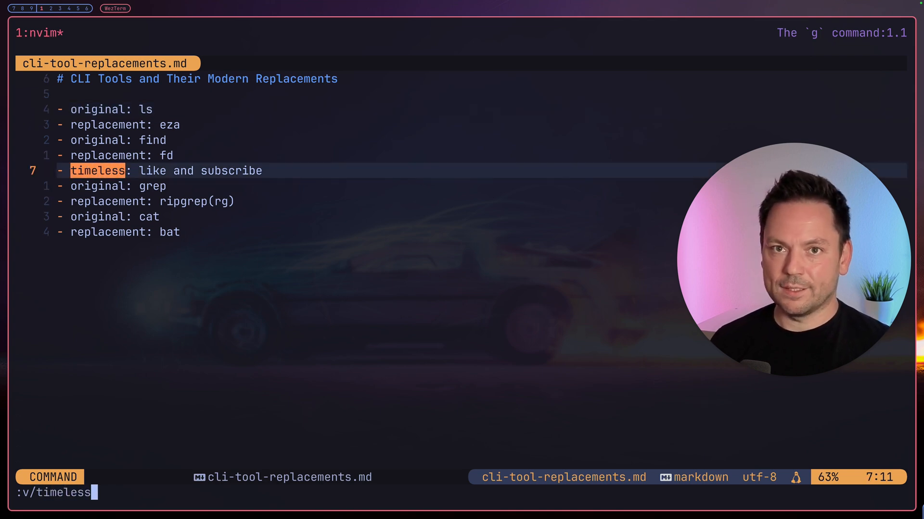
{"action": "type", "text": "/"}
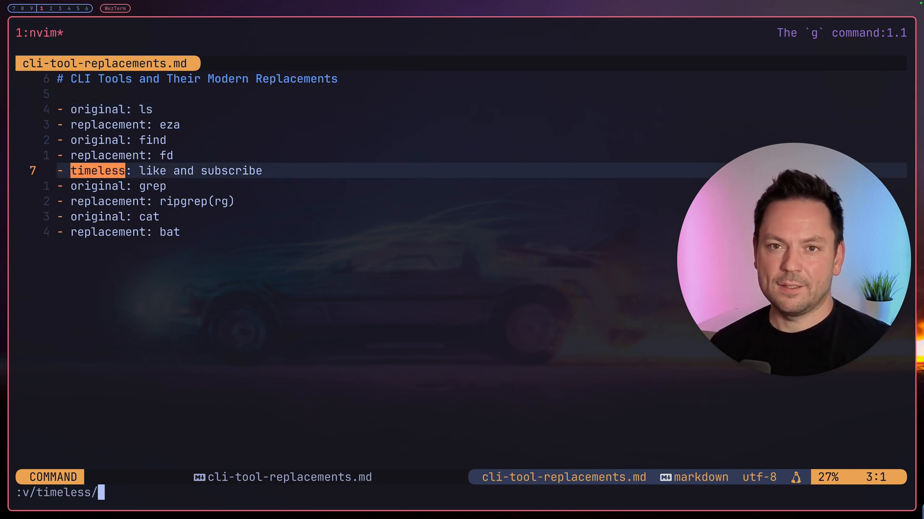
{"action": "type", "text": "d"}
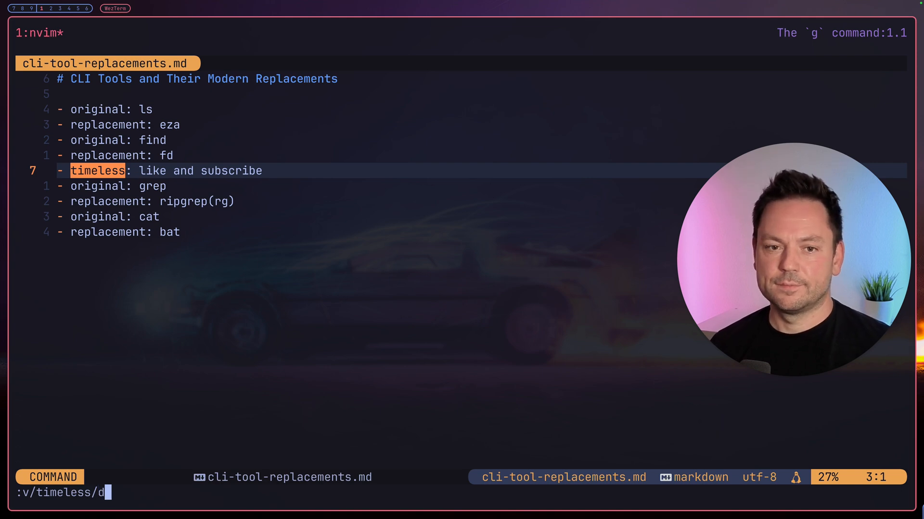
{"action": "key", "text": "Enter"}
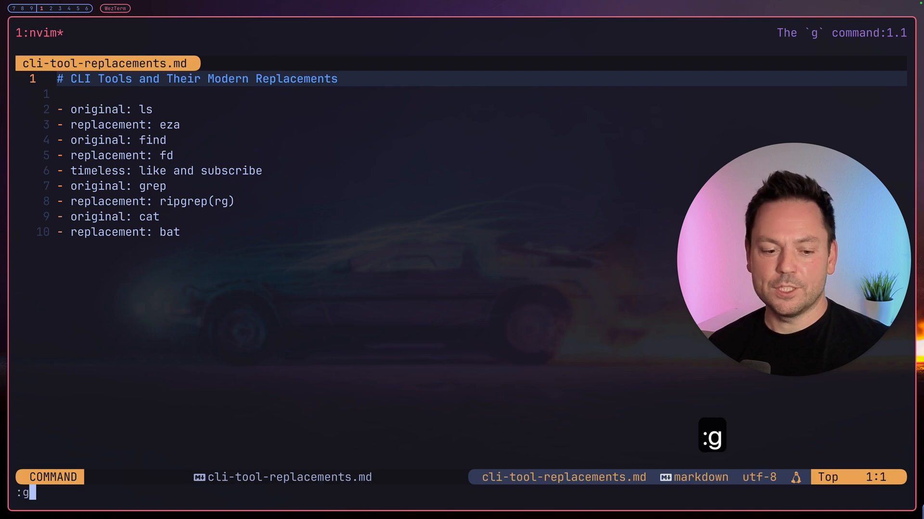
Append ' uses Rust btw' to every line matching 'replacement' using norm A.
{"action": "type", "text": "re"}
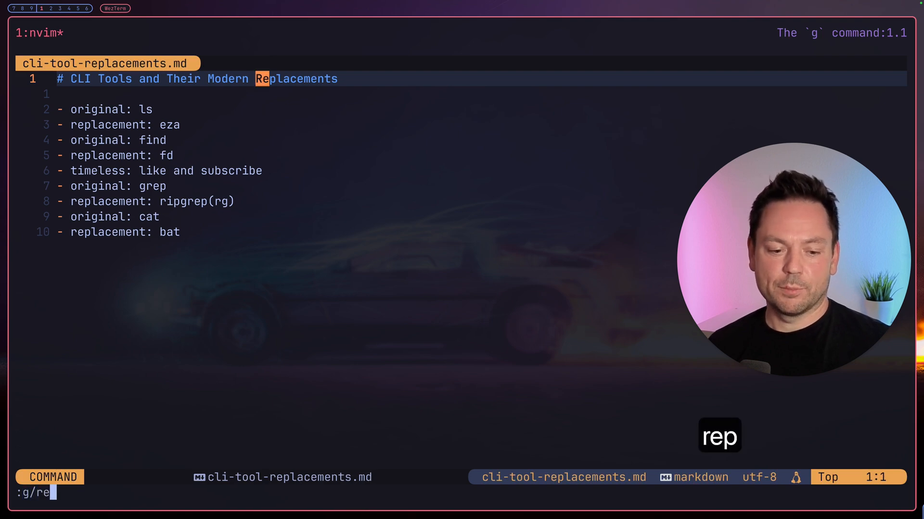
{"action": "type", "text": "placement"}
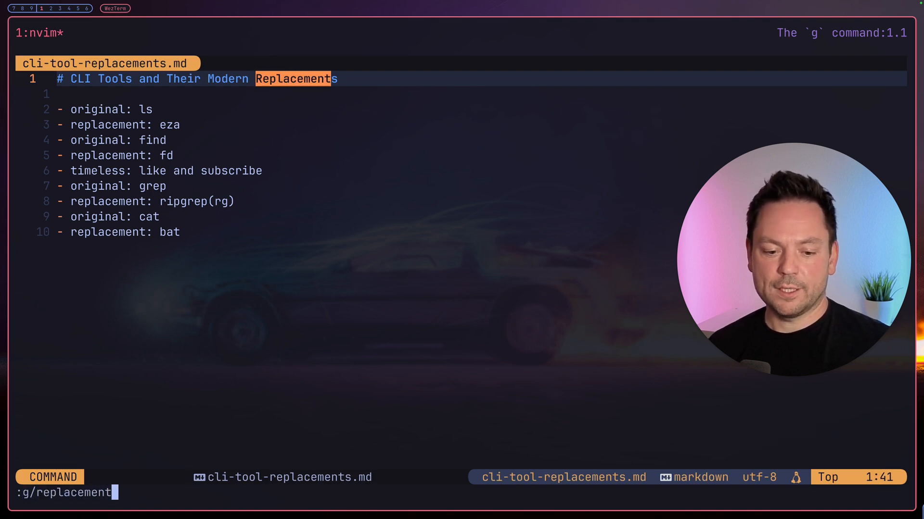
{"action": "type", "text": "/norm"}
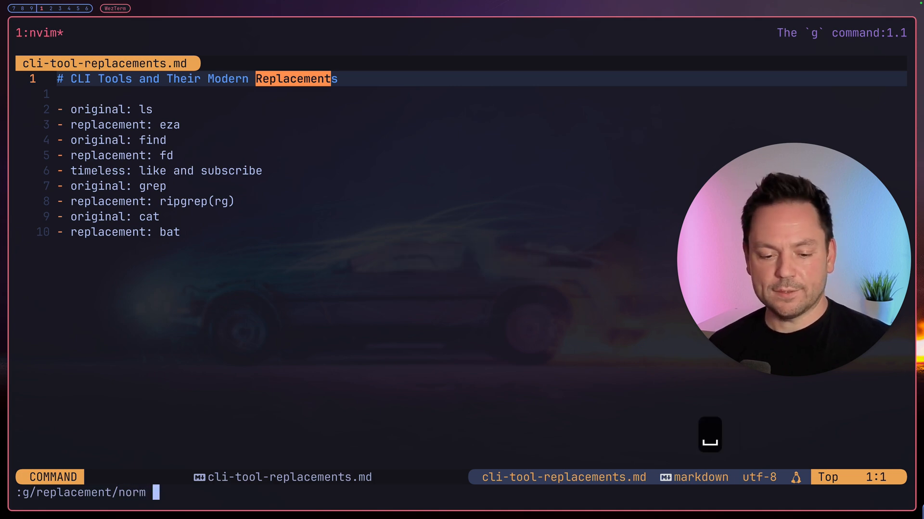
{"action": "type", "text": "A"}
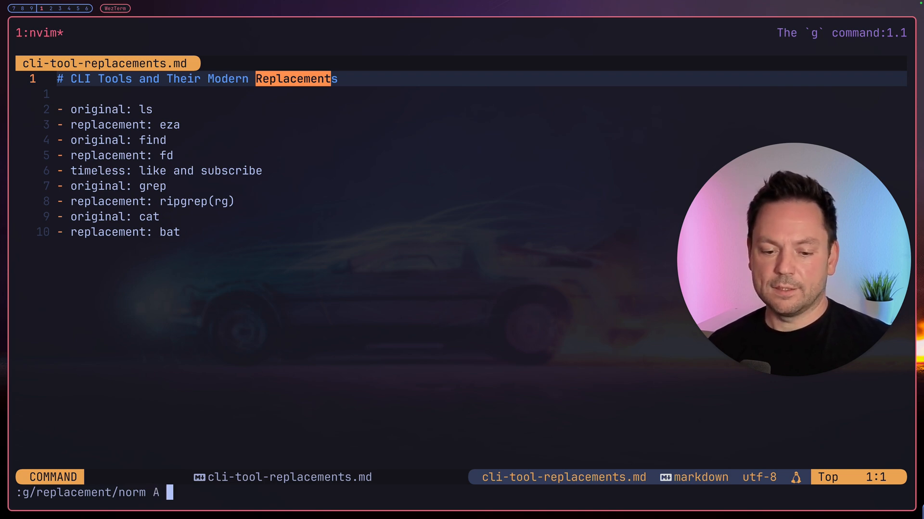
{"action": "type", "text": "uses Rust btw"}
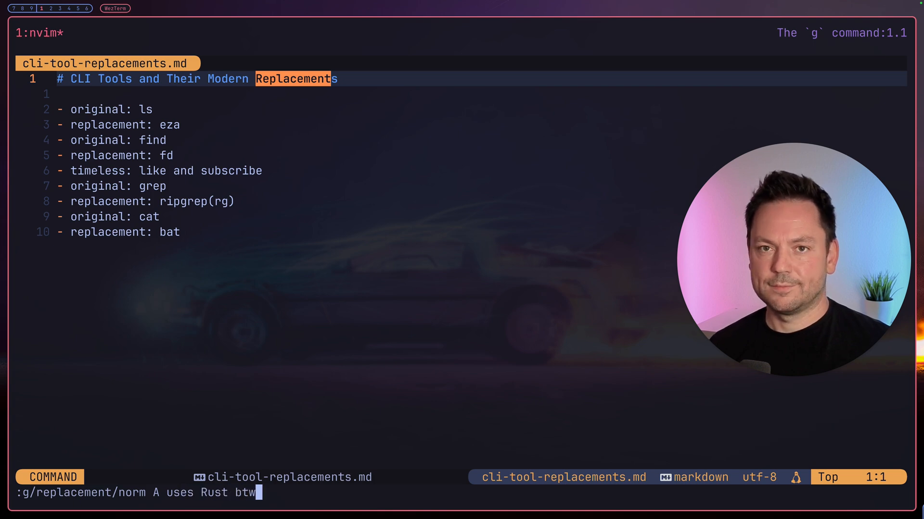
{"action": "key", "text": "Enter"}
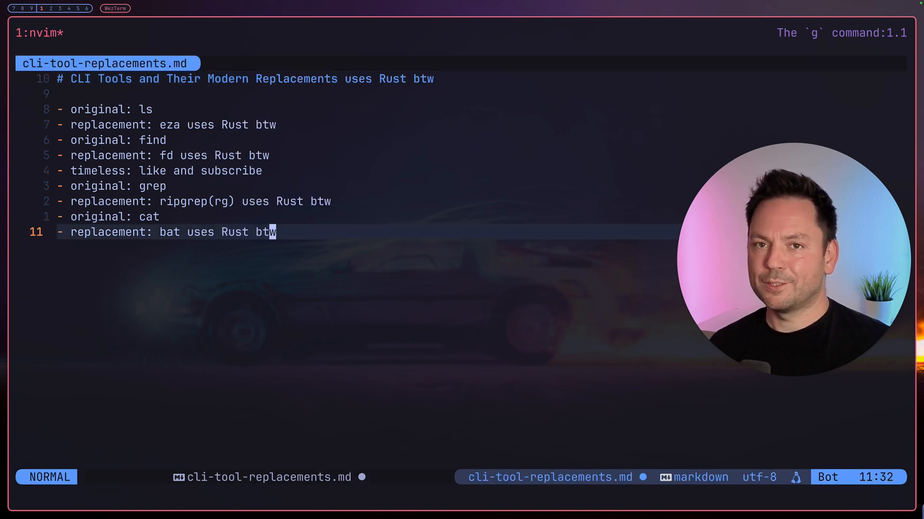